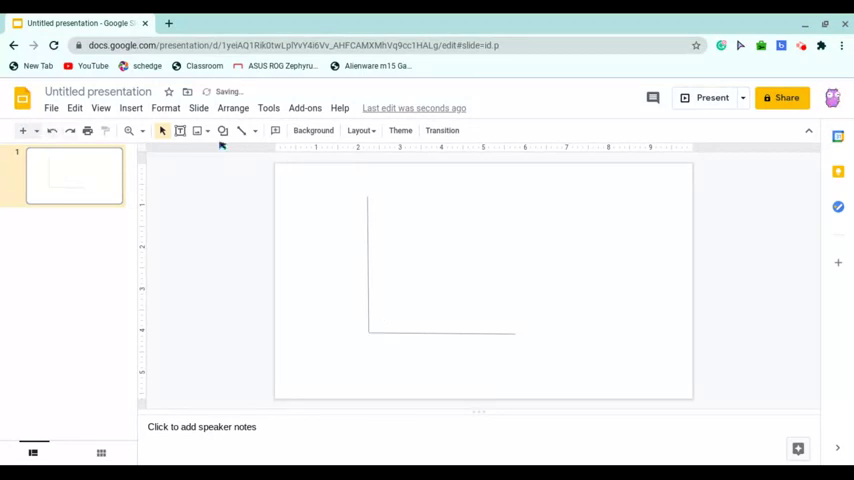
Step: Draw a polyline from the axes origin rising toward the upper right with a small dip
left_click(255, 131)
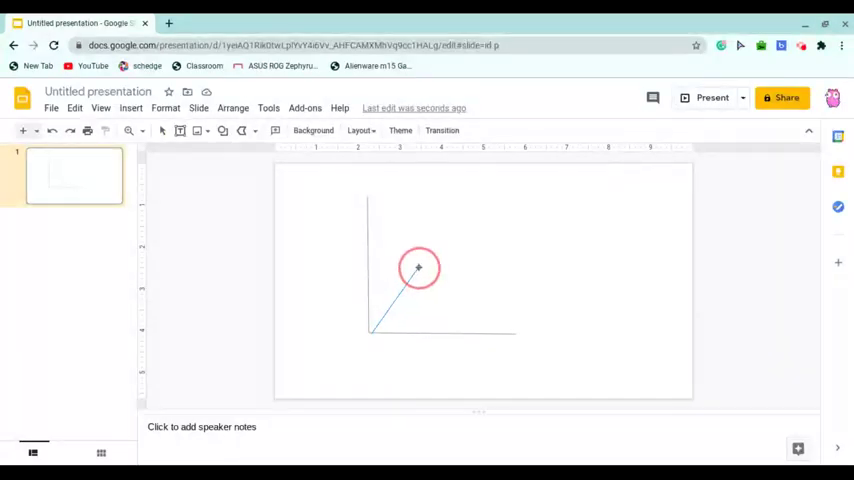
left_click_drag(419, 268, 431, 290)
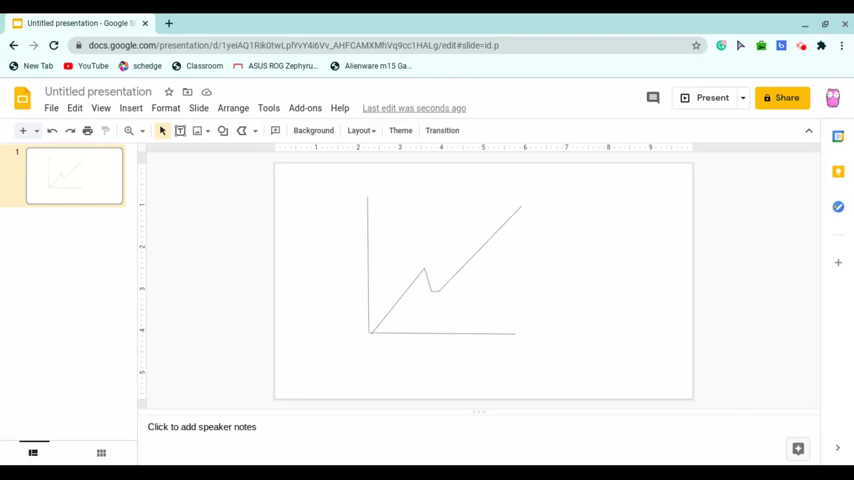
mouse_move(123, 271)
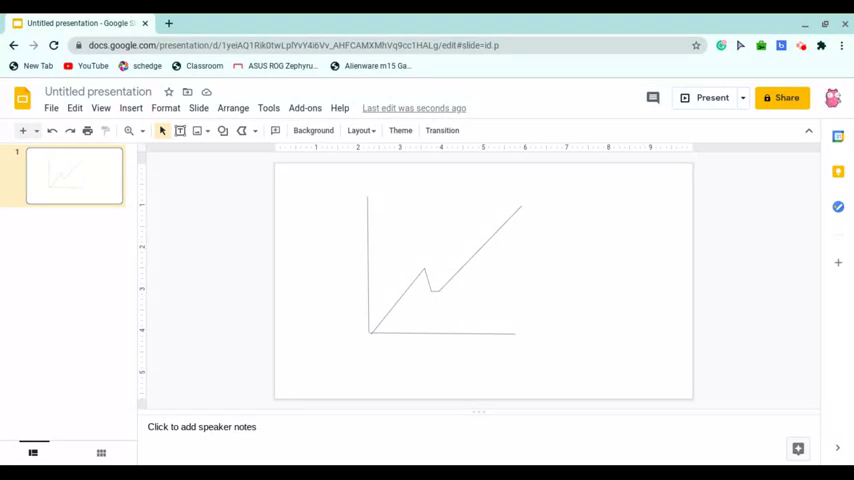
mouse_move(577, 270)
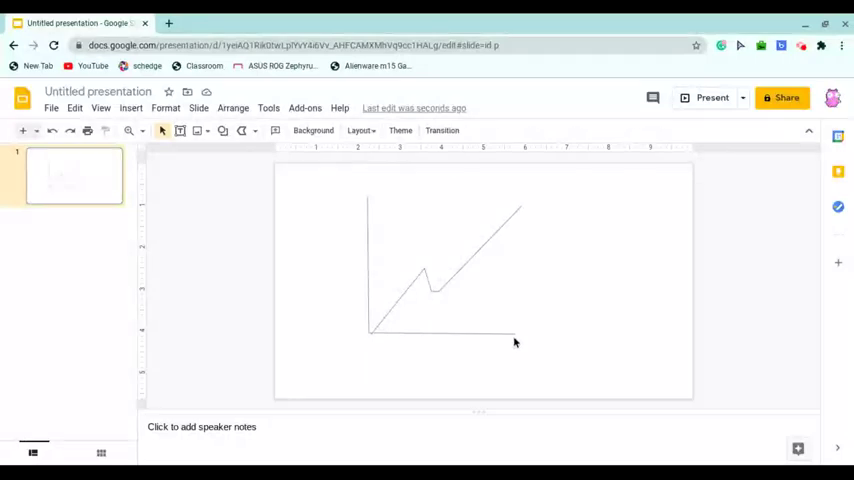
mouse_move(253, 408)
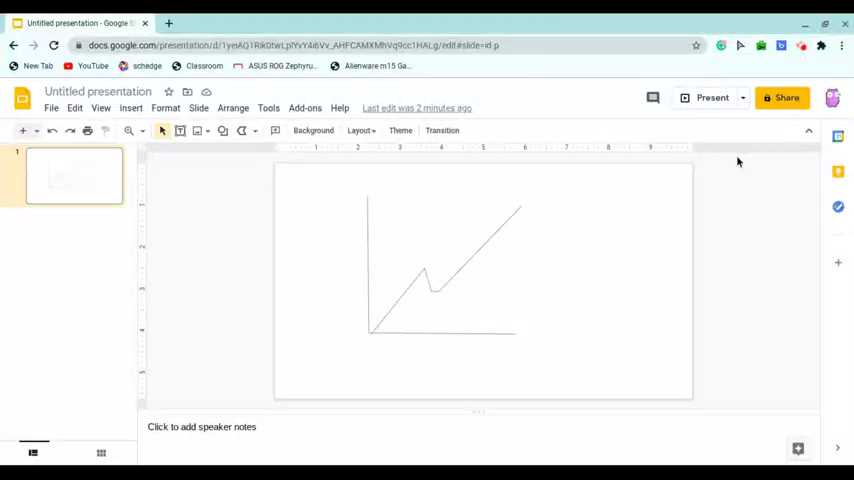
mouse_move(803, 70)
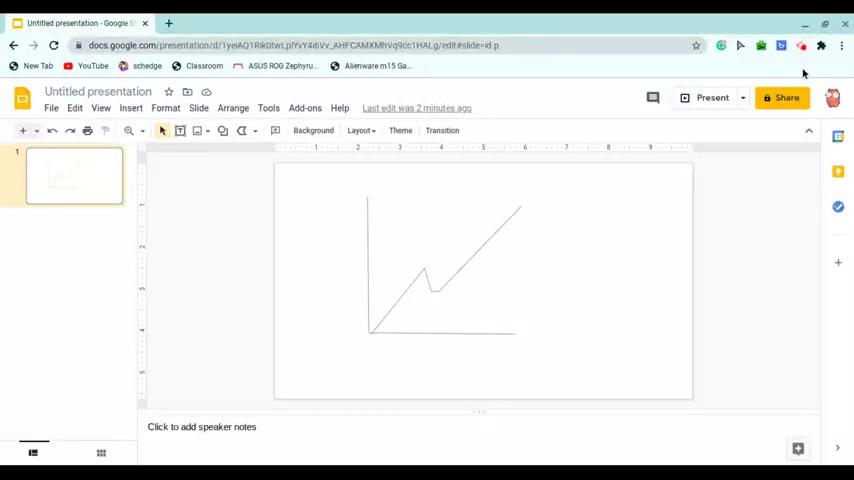